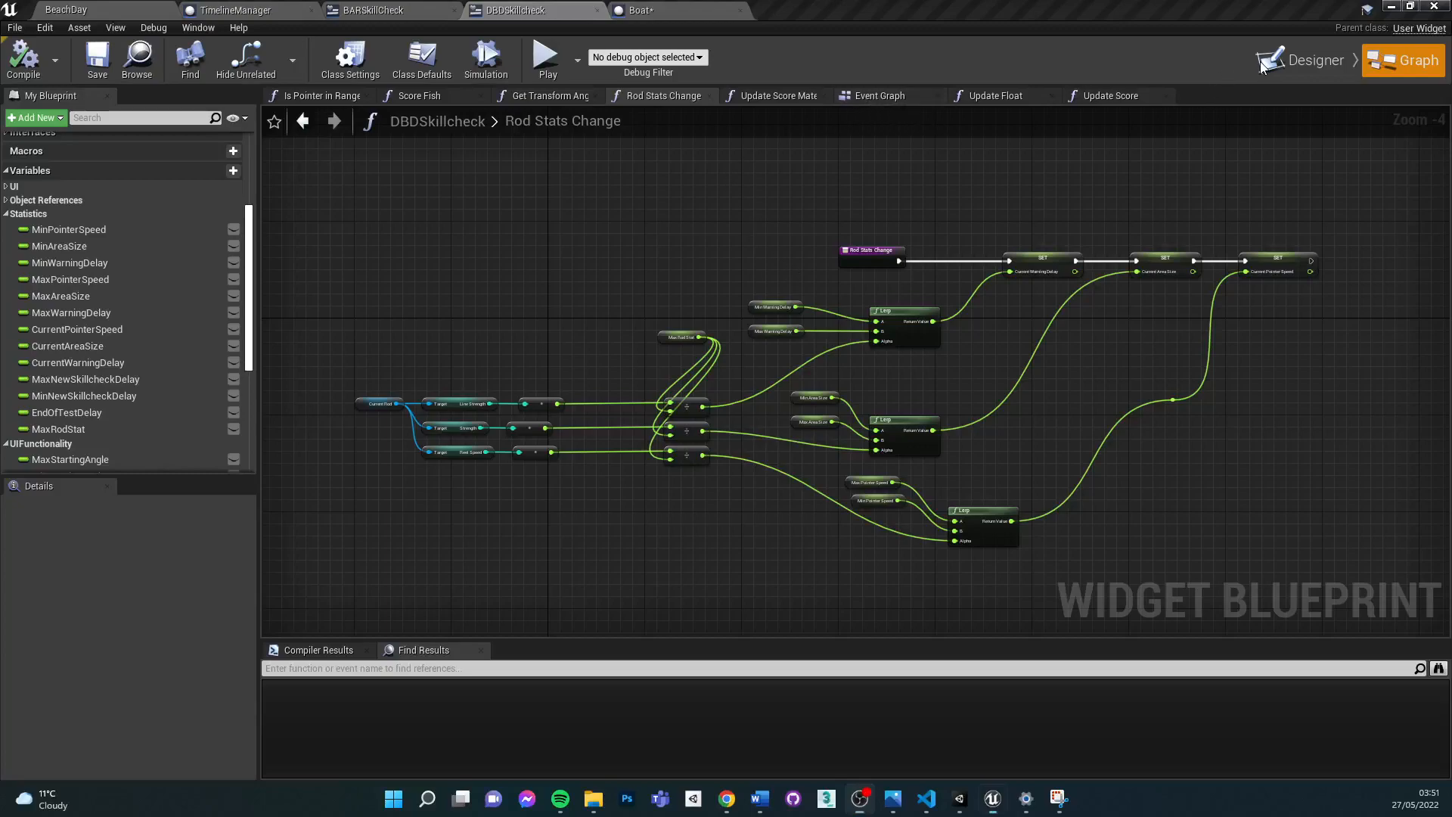
Switch DBDSkillcheck to Designer view, showing the skill-check lever and three question-mark icons
click(1309, 59)
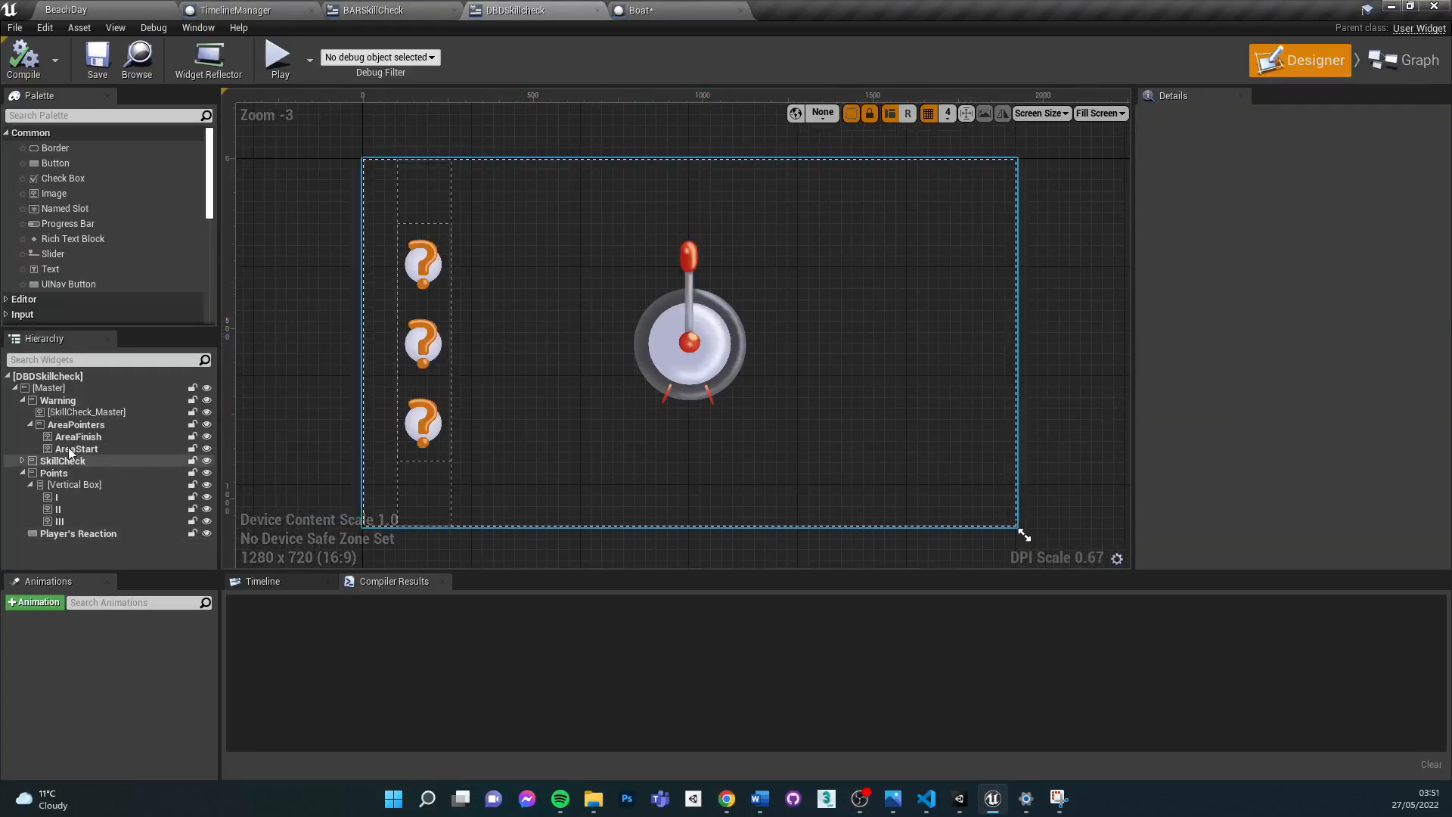
click(75, 484)
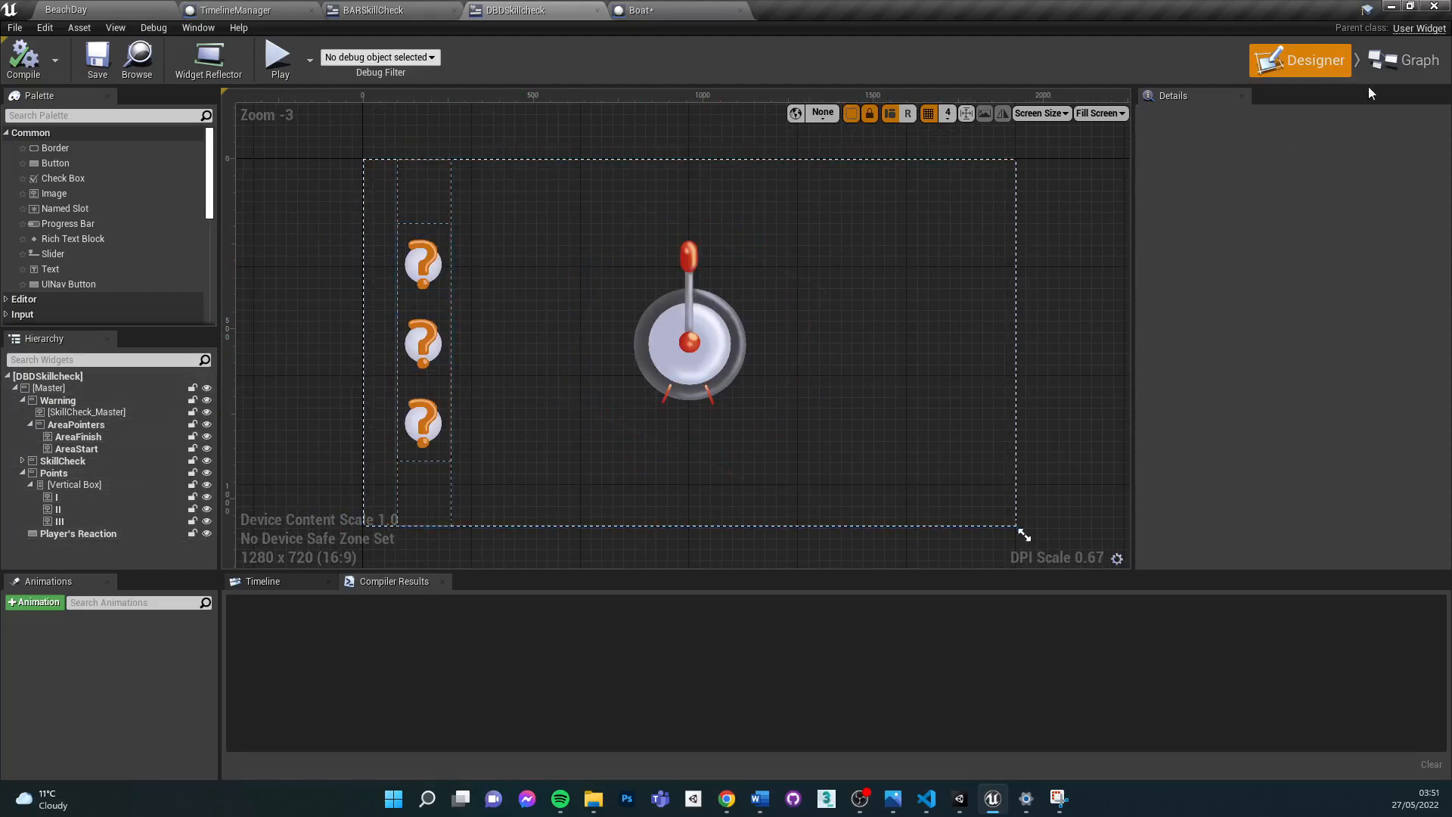
Back in the Event Graph, scroll through the Score Outcome and Disappearing Skillcheck node groups
click(1404, 59)
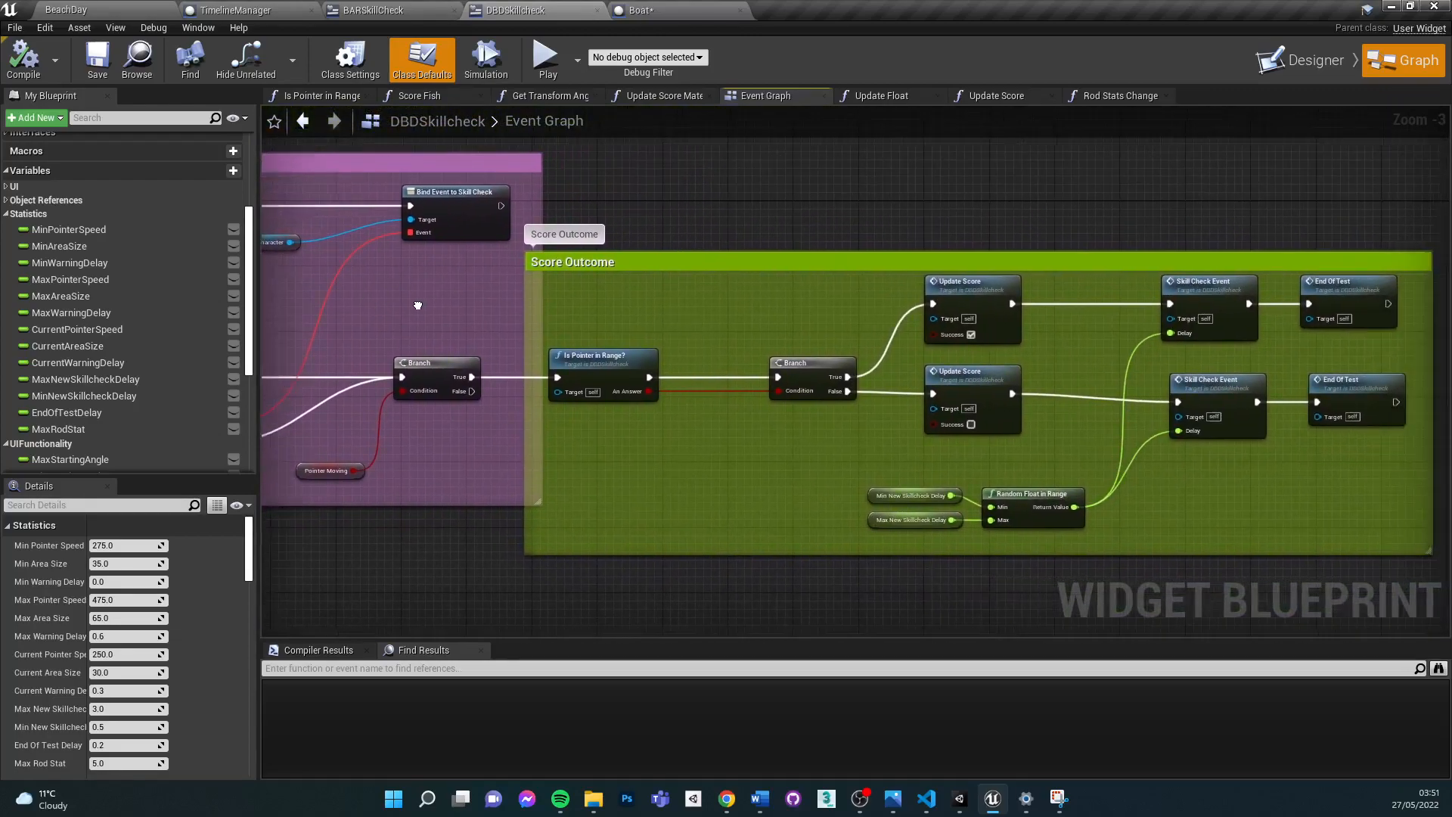
scroll(down, 3)
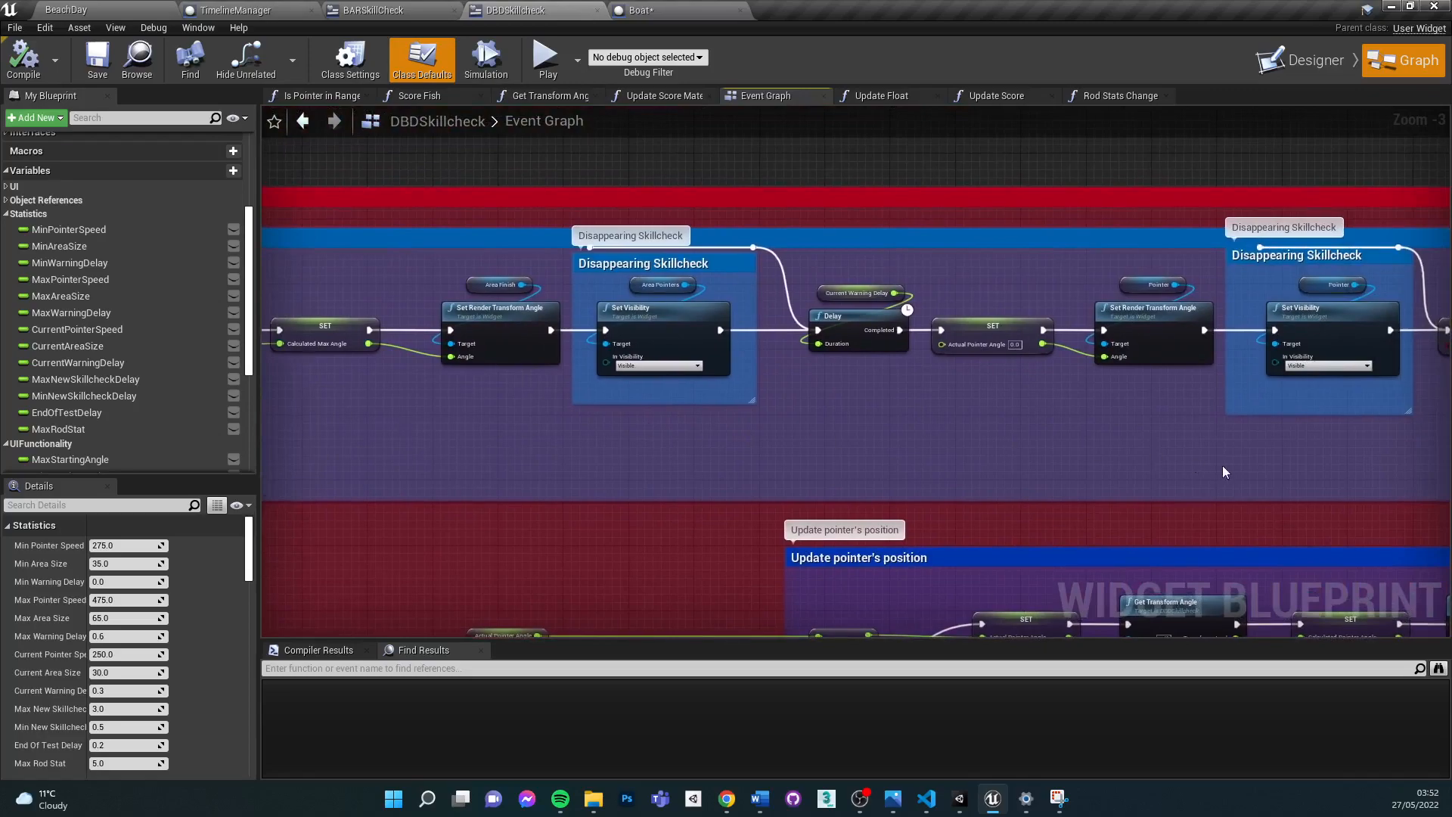
Scroll to the brush-change-on-correct-spot comment, then open the Score Fish function graph
scroll(down, 3)
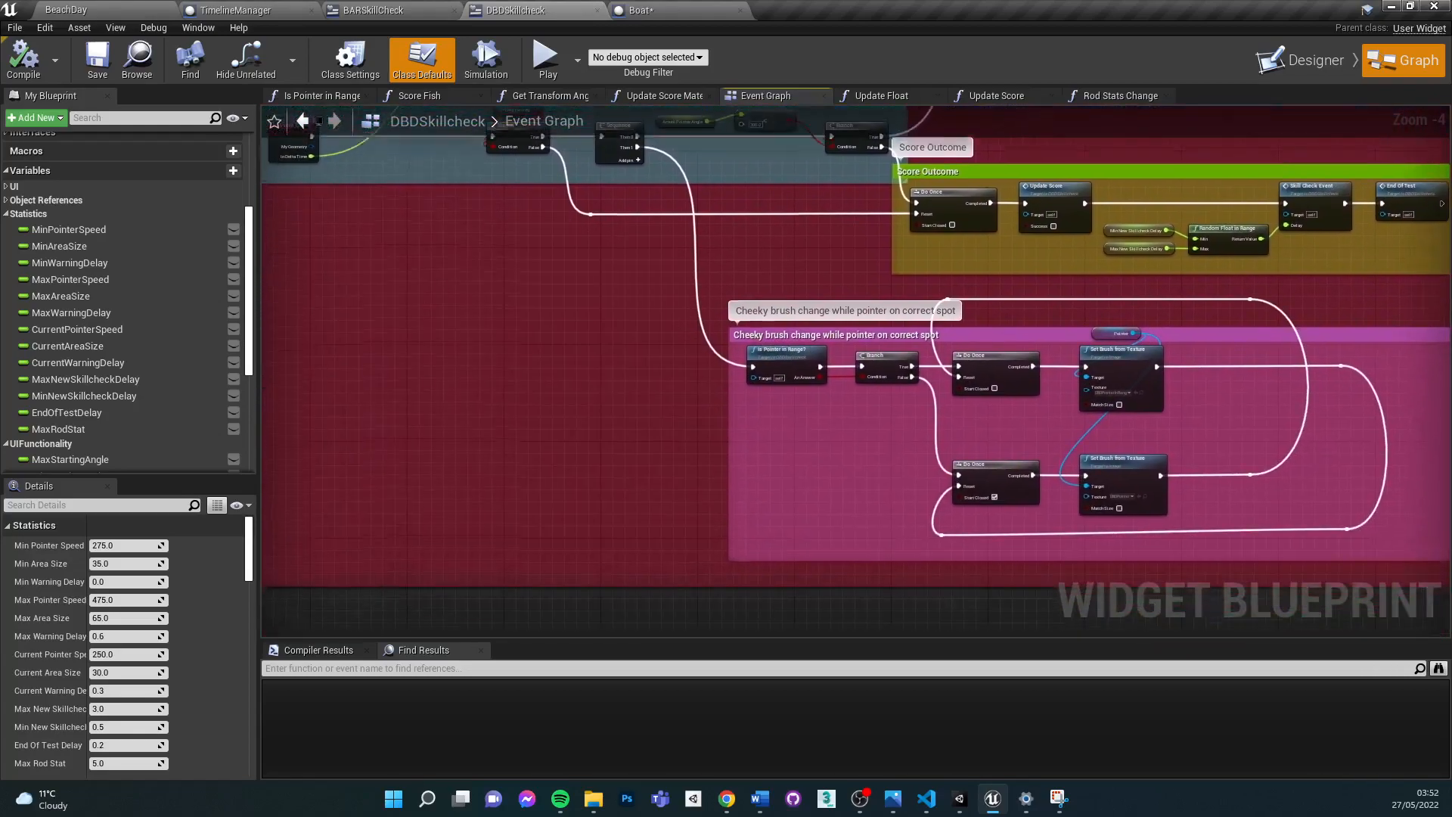
scroll(down, 3)
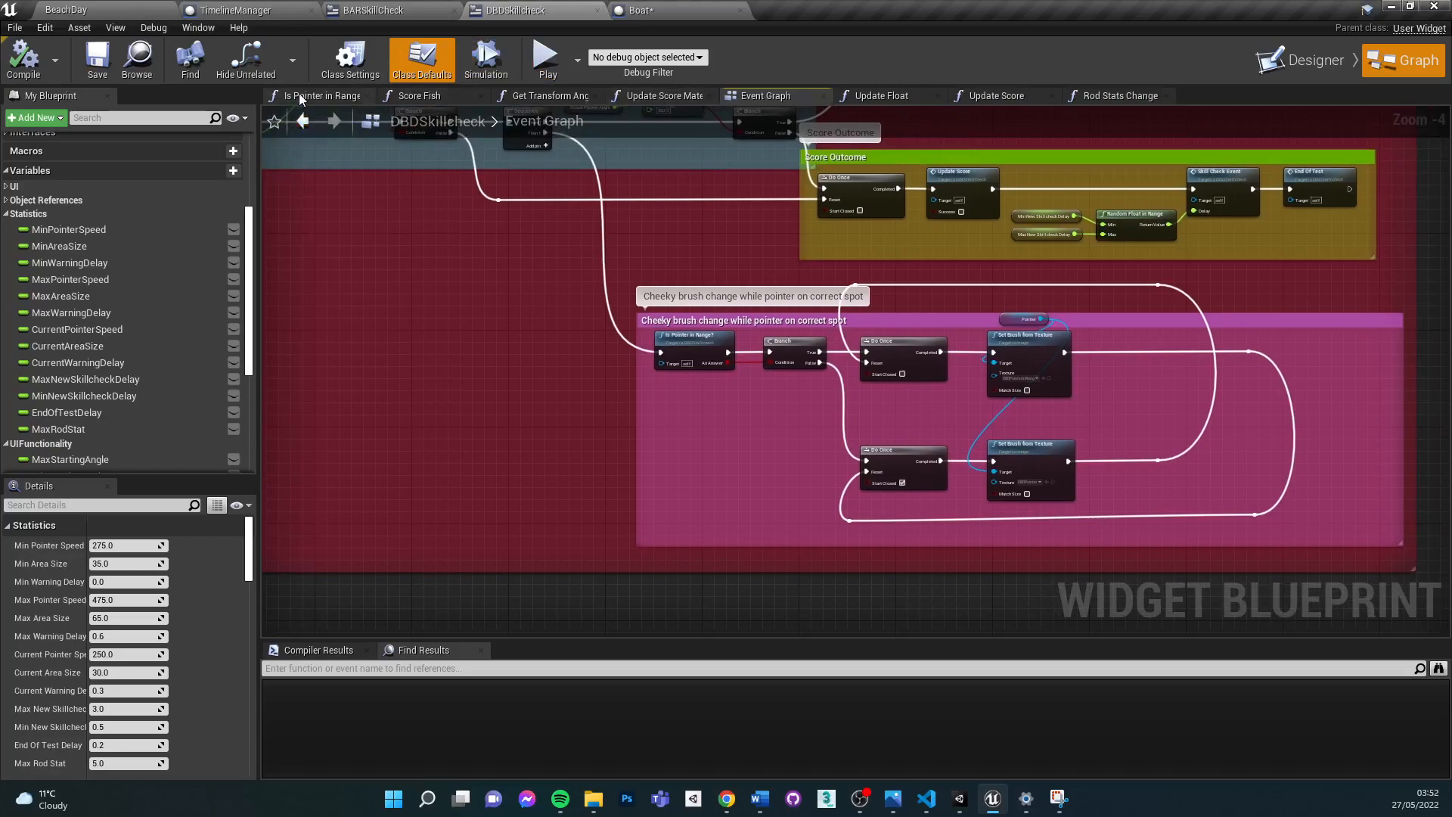
click(418, 95)
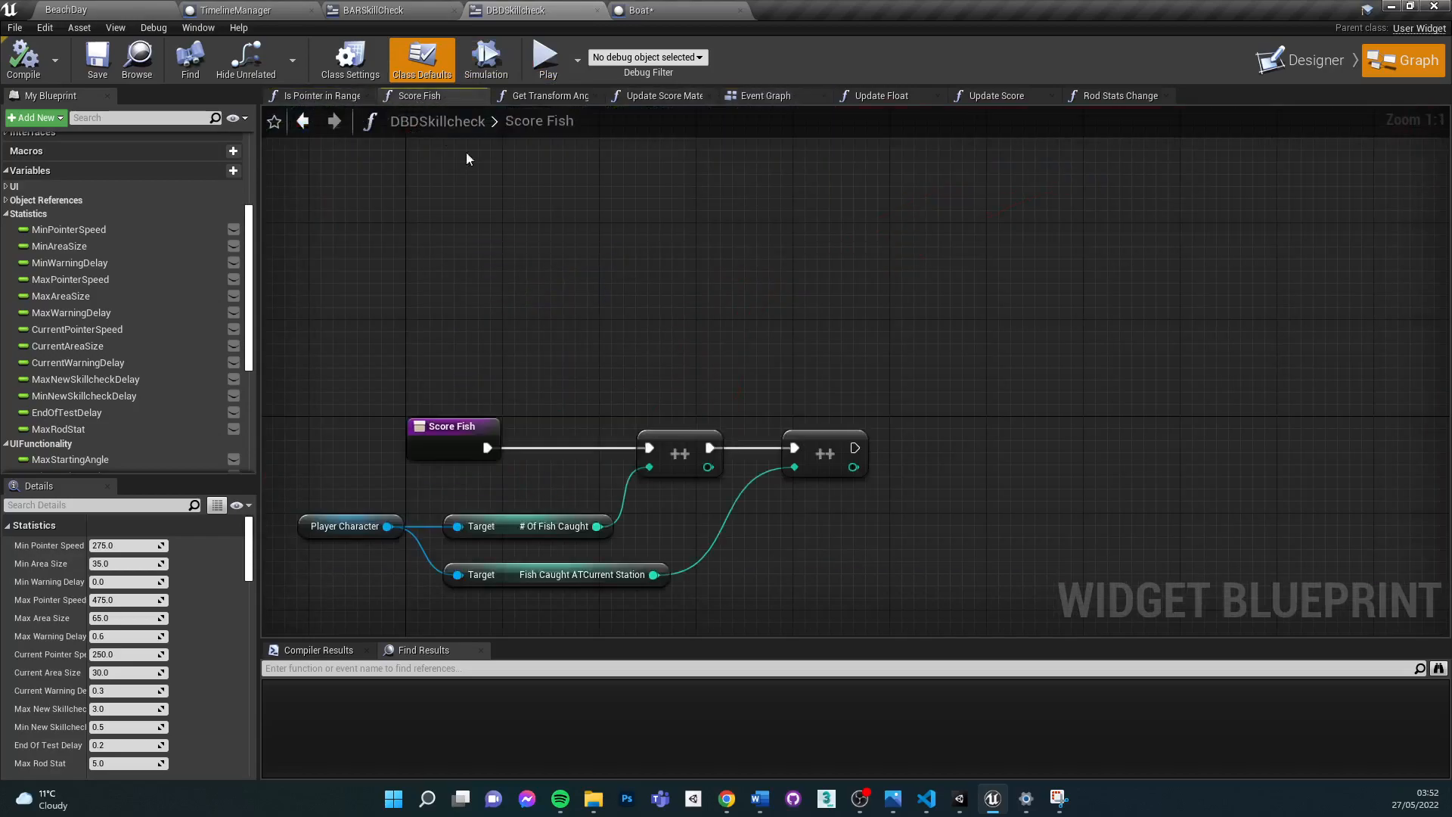
Step through the Get Transform Angle, Update Score Material and Update Float function graphs
click(545, 95)
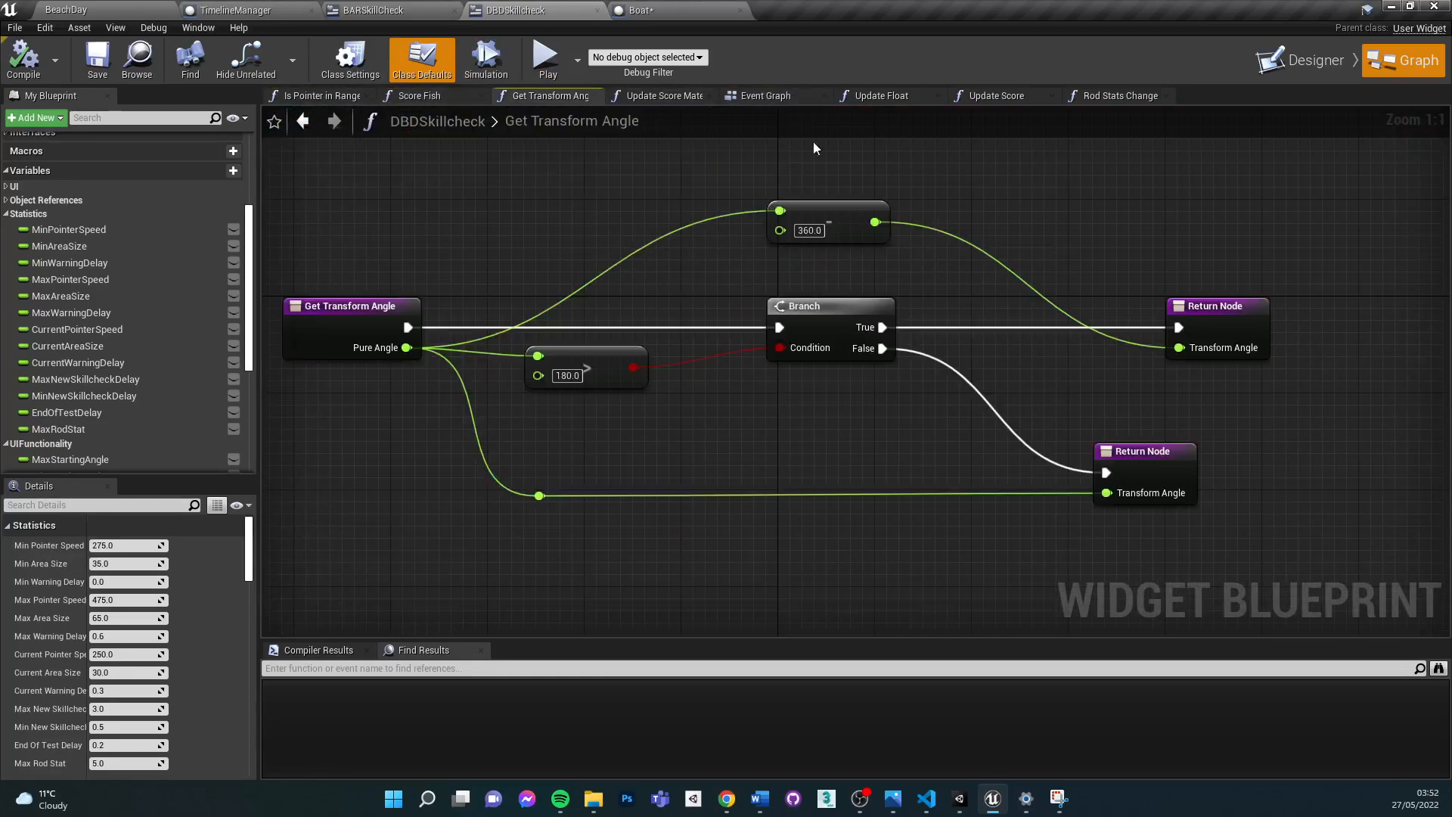
click(666, 95)
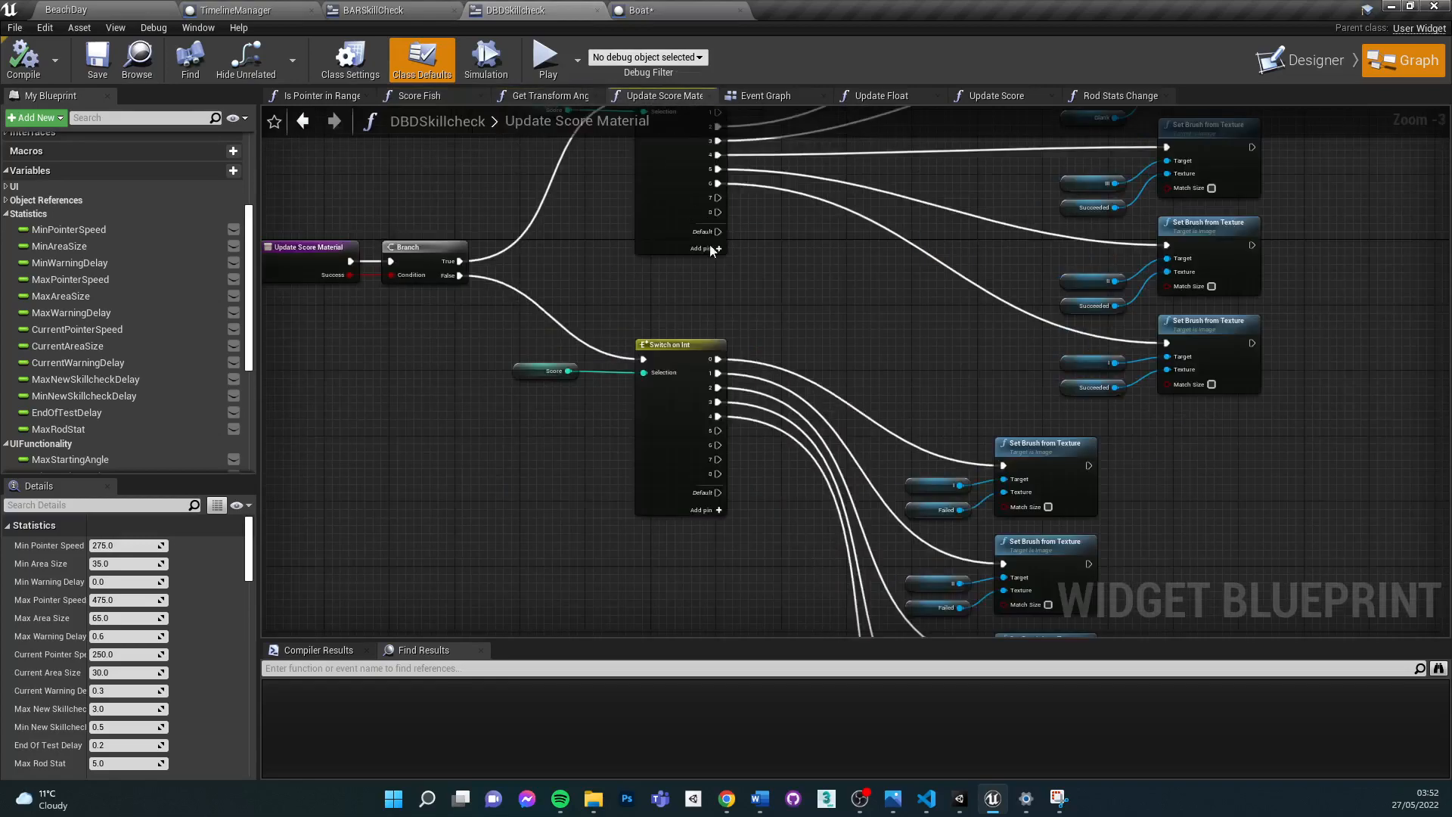
click(880, 95)
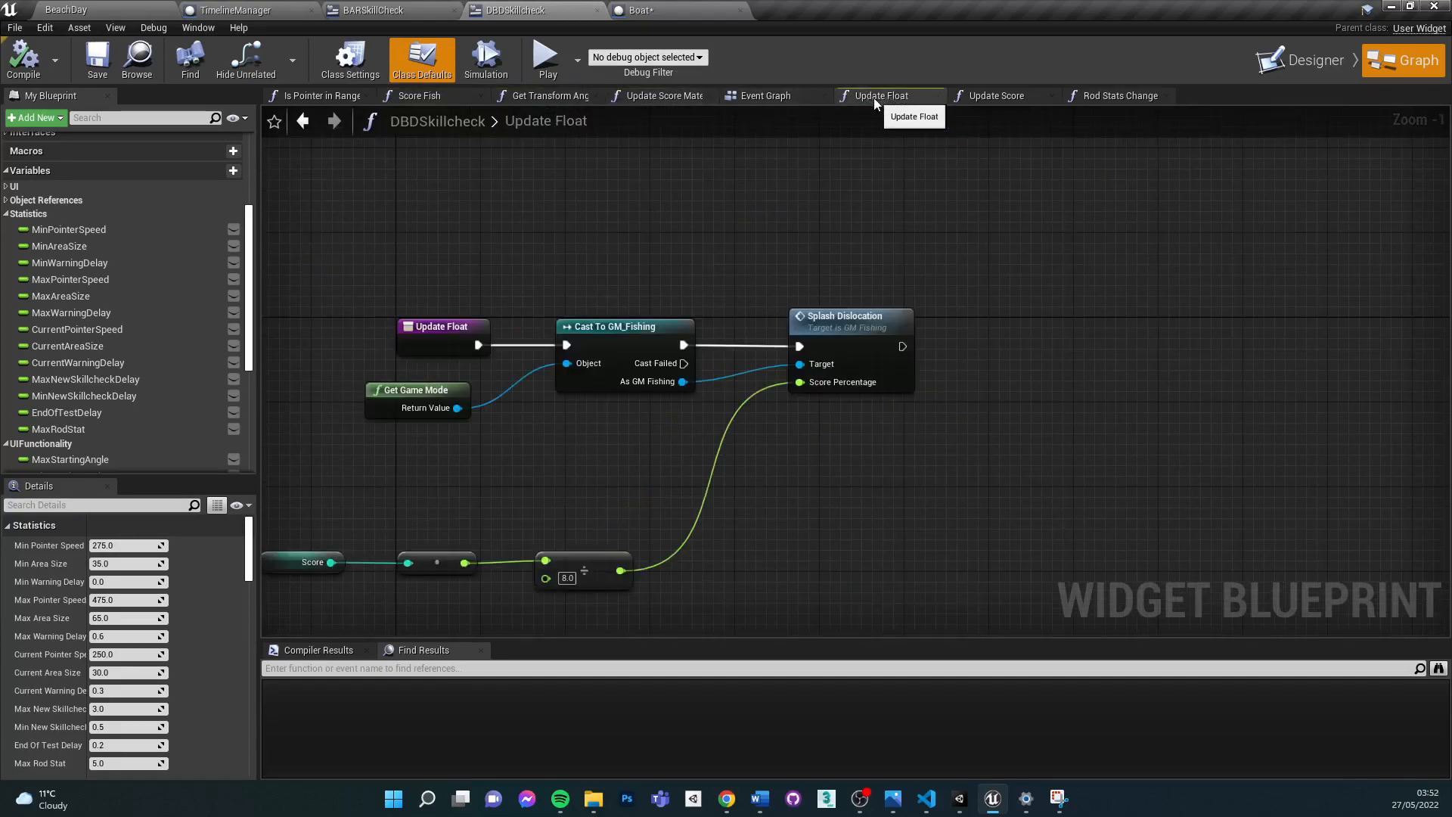
View the Update Score and Rod Stats Change functions, then switch to TimelineManager's Event Graph
click(997, 96)
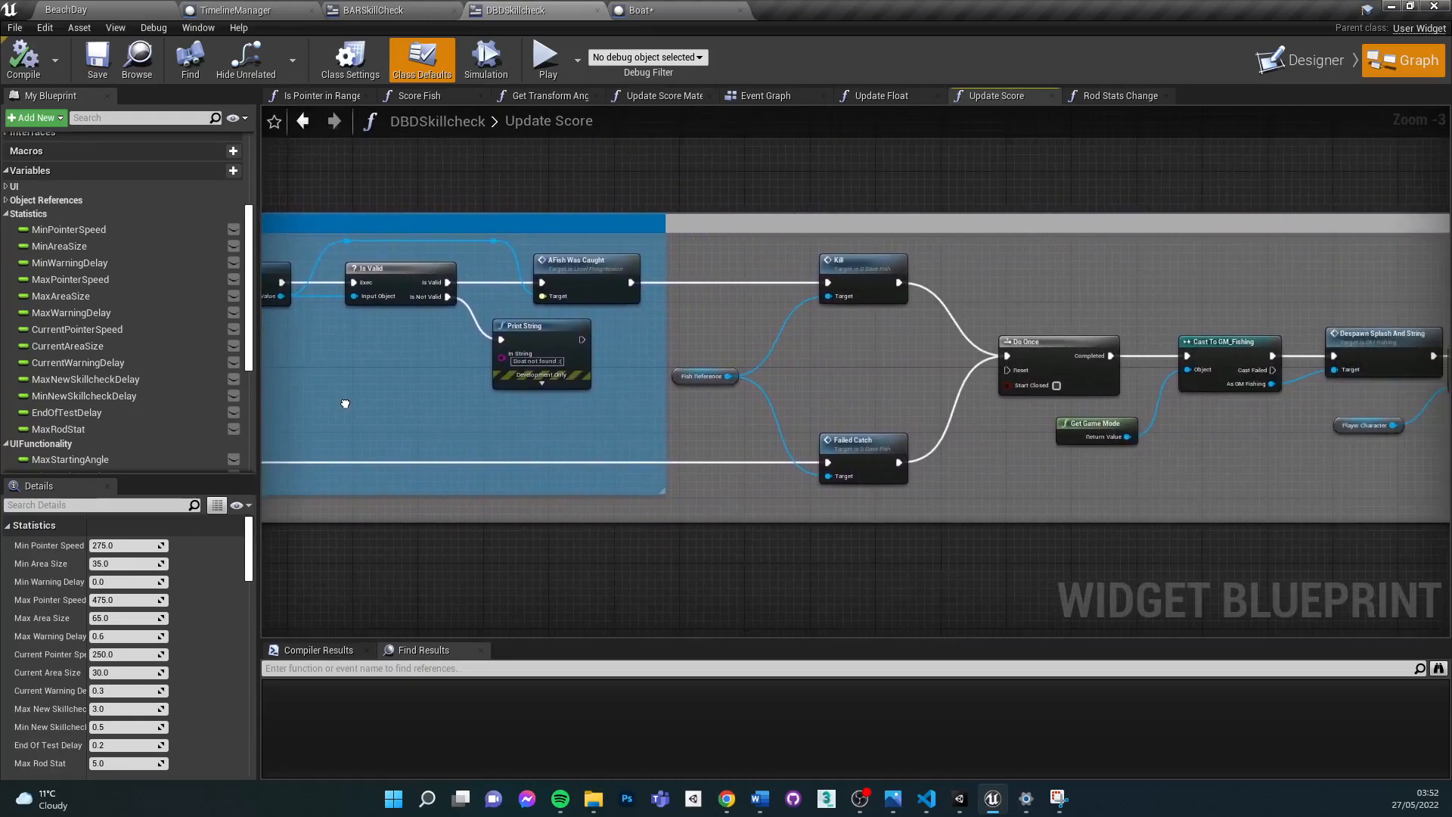
click(1122, 95)
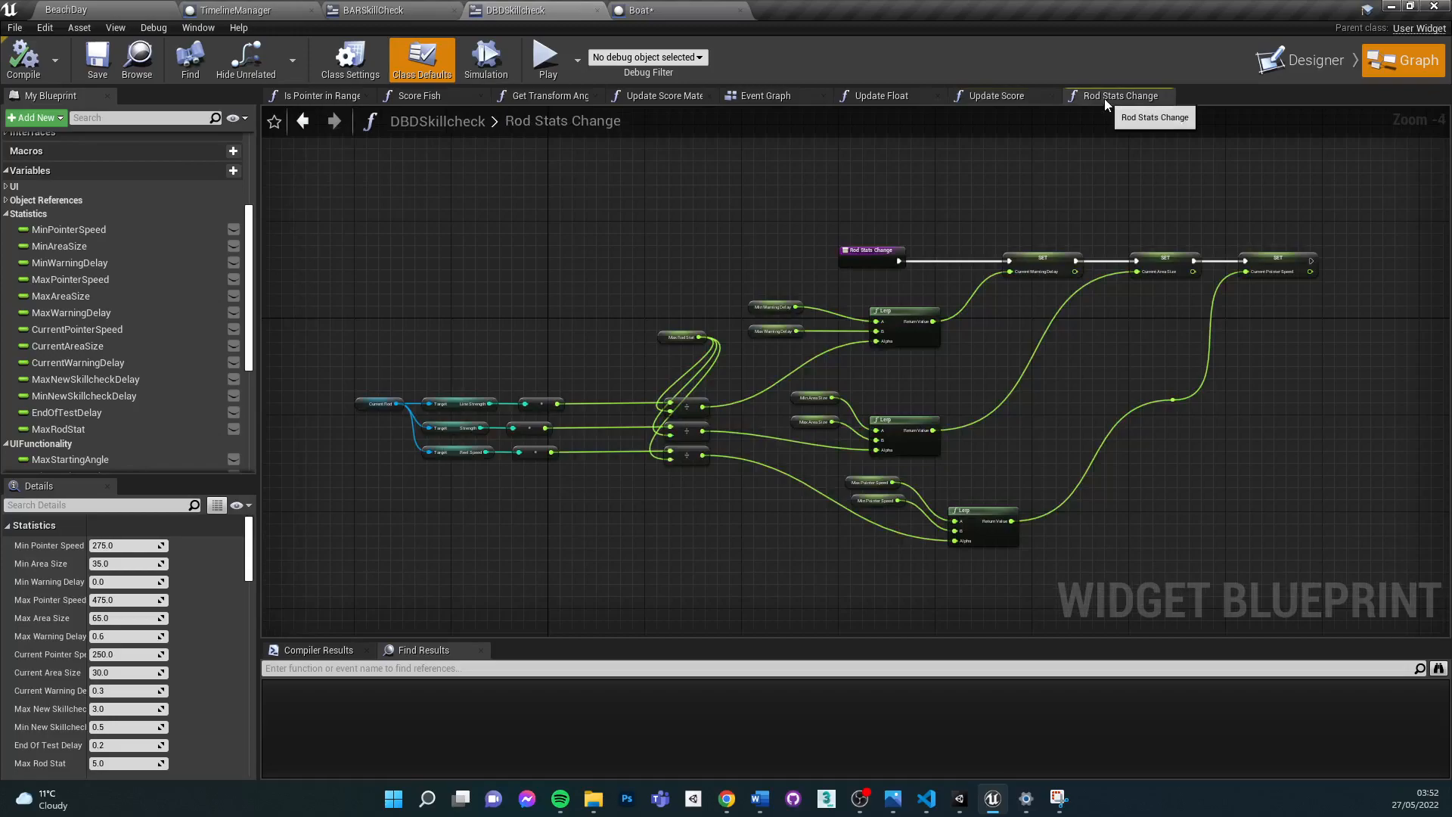
mouse_move(247, 10)
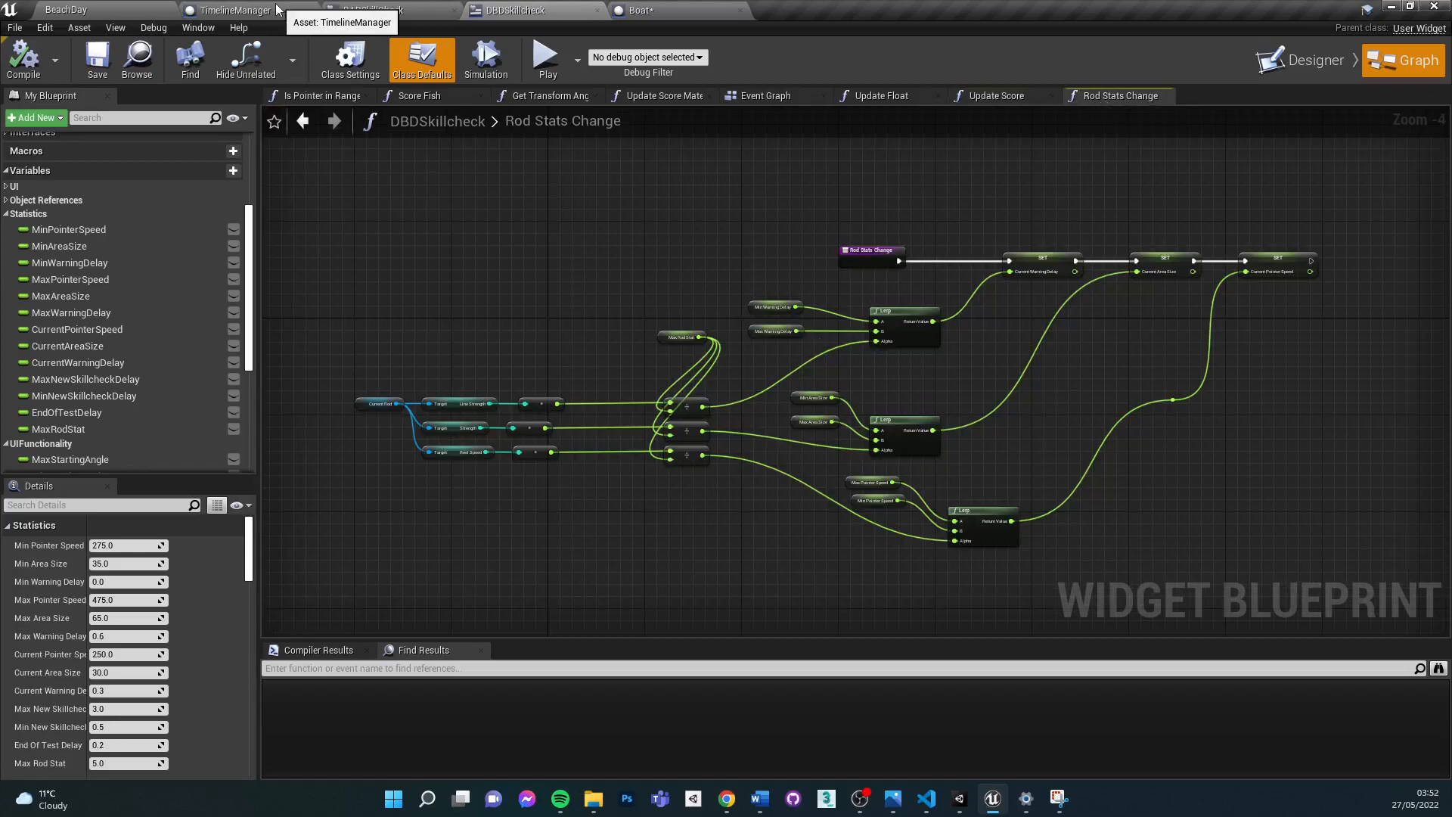
click(235, 10)
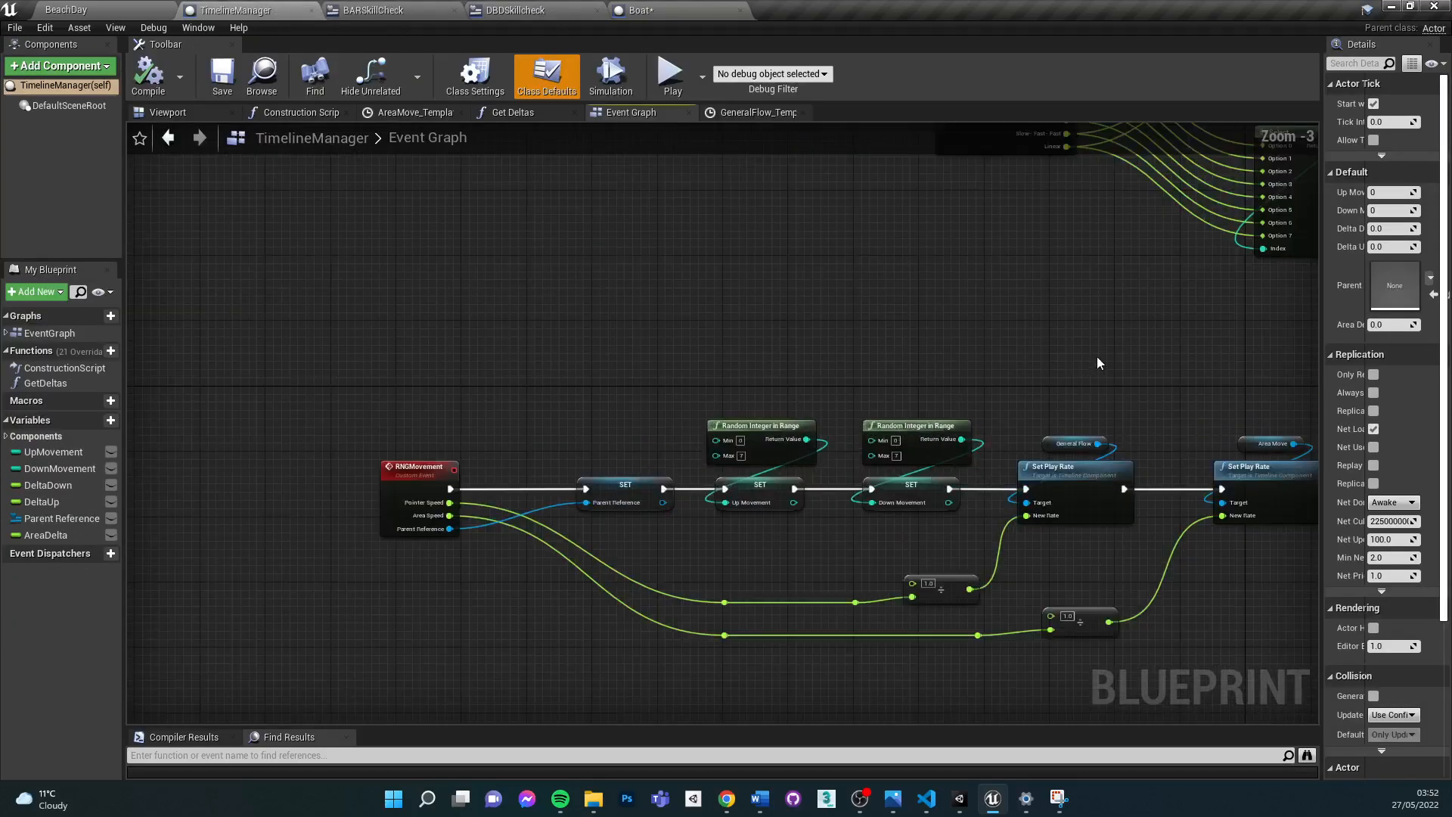